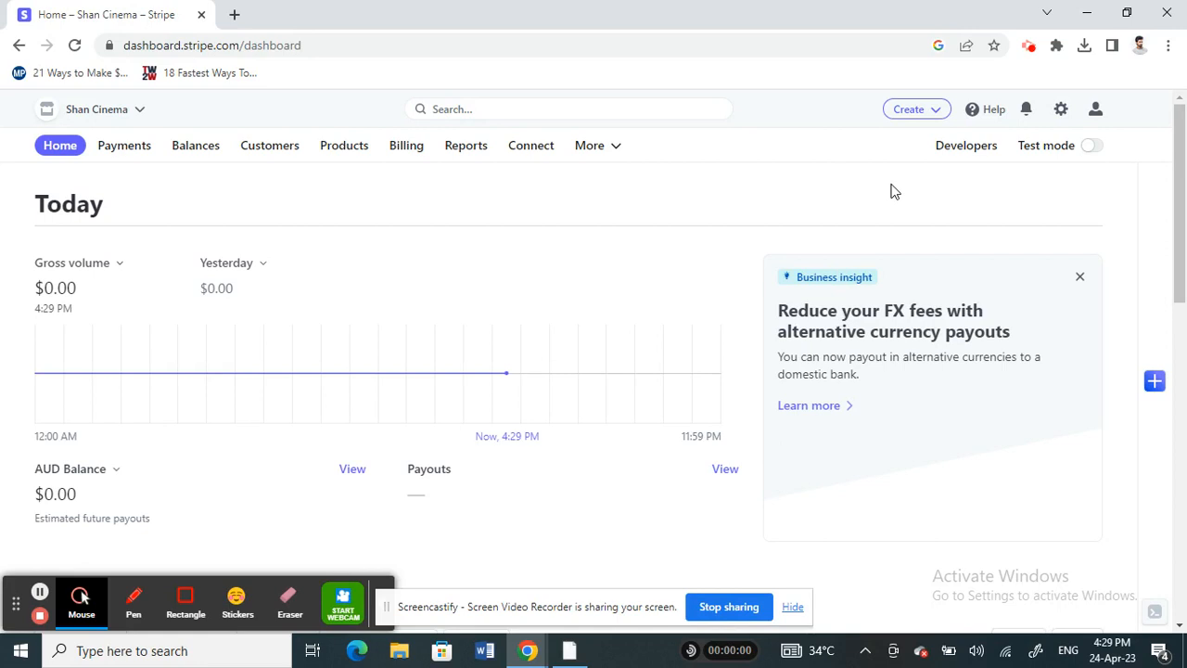
{"action": "mouse_move", "coordinate": [28, 160]}
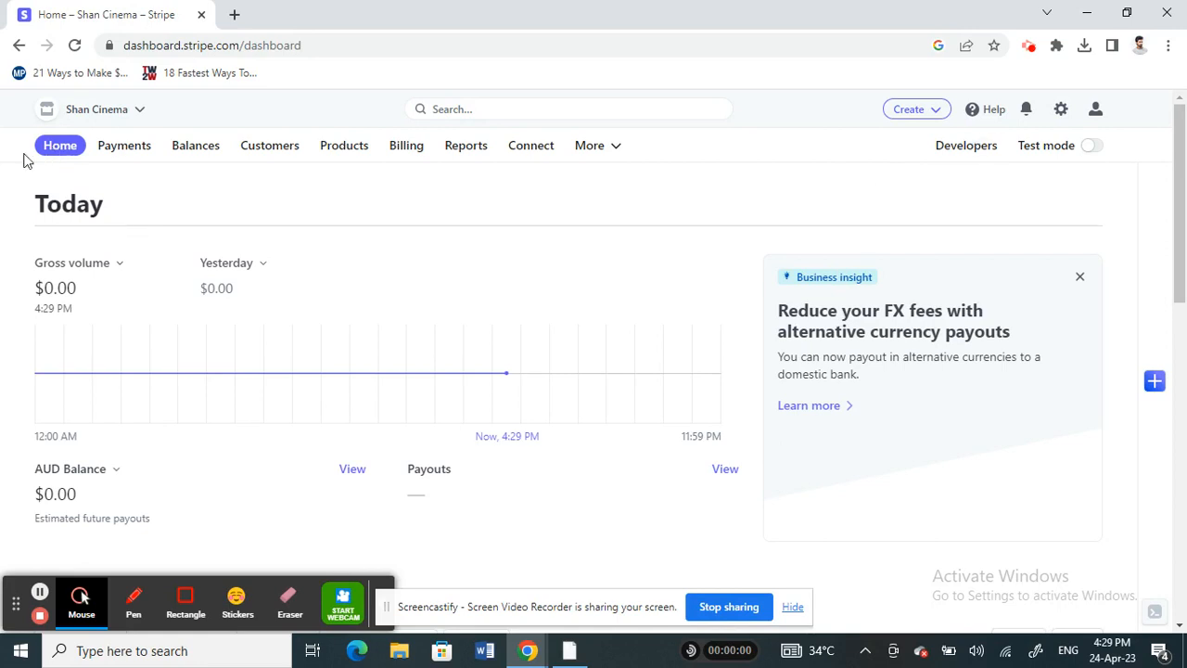
{"action": "mouse_move", "coordinate": [448, 181]}
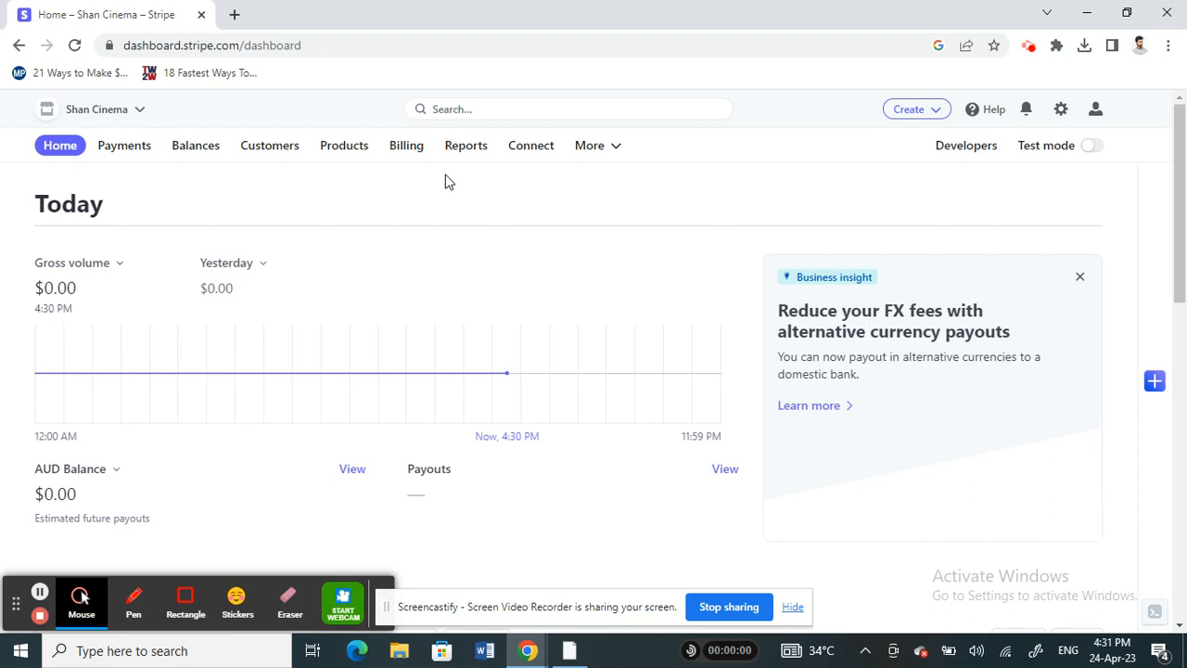
{"action": "mouse_move", "coordinate": [156, 351]}
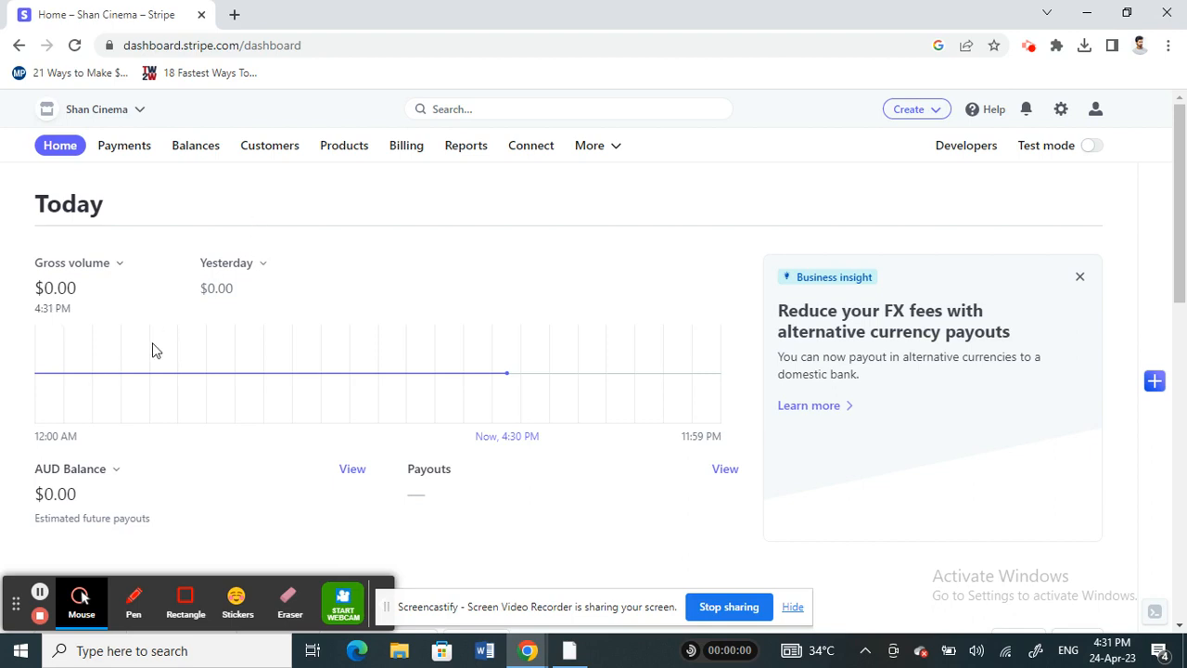